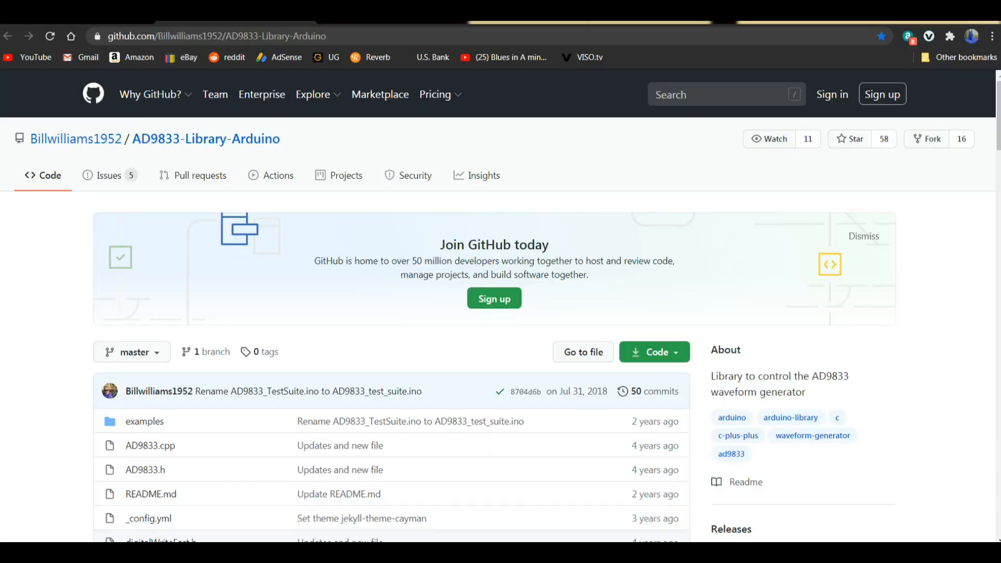
mouse_move(71, 150)
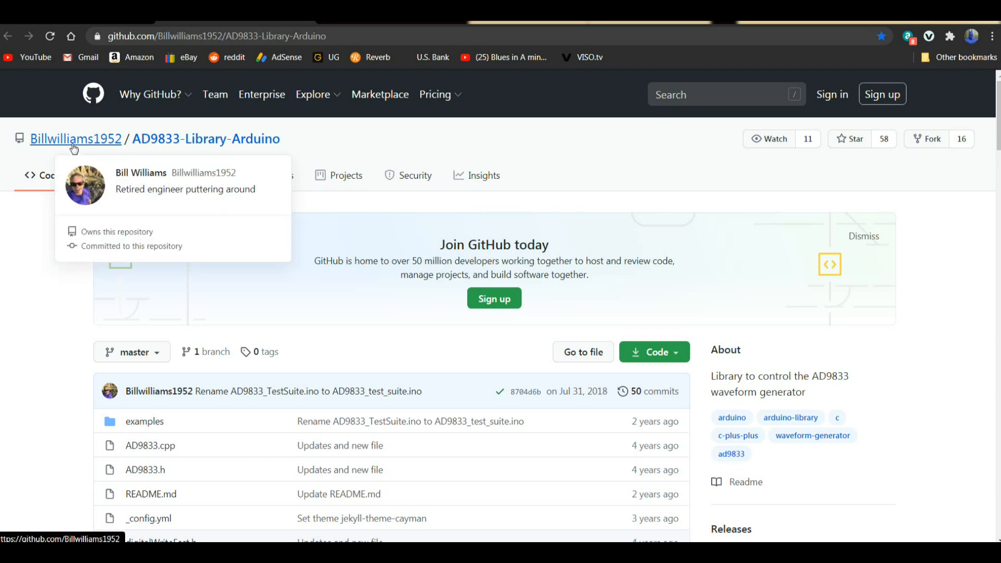
mouse_move(160, 144)
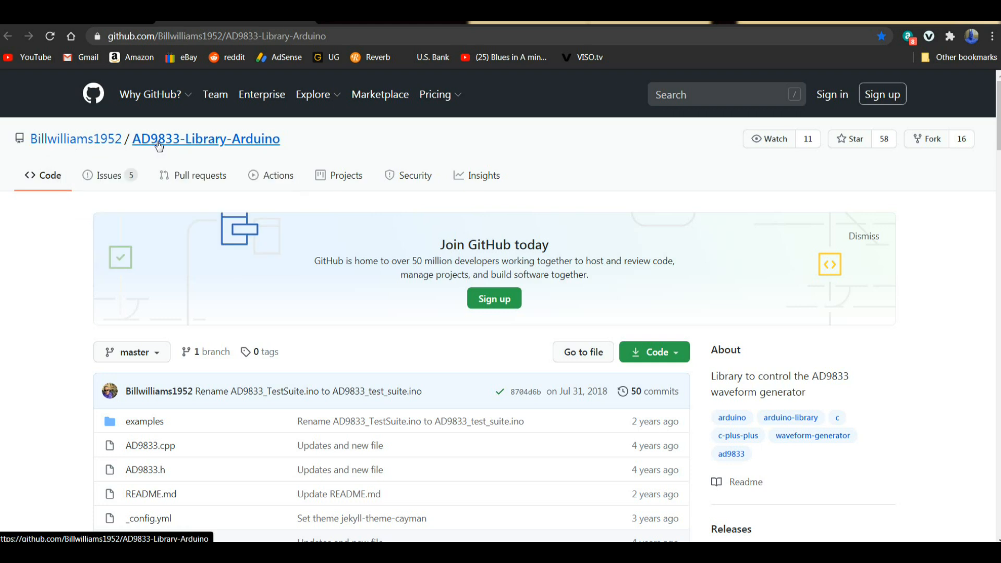
mouse_move(177, 149)
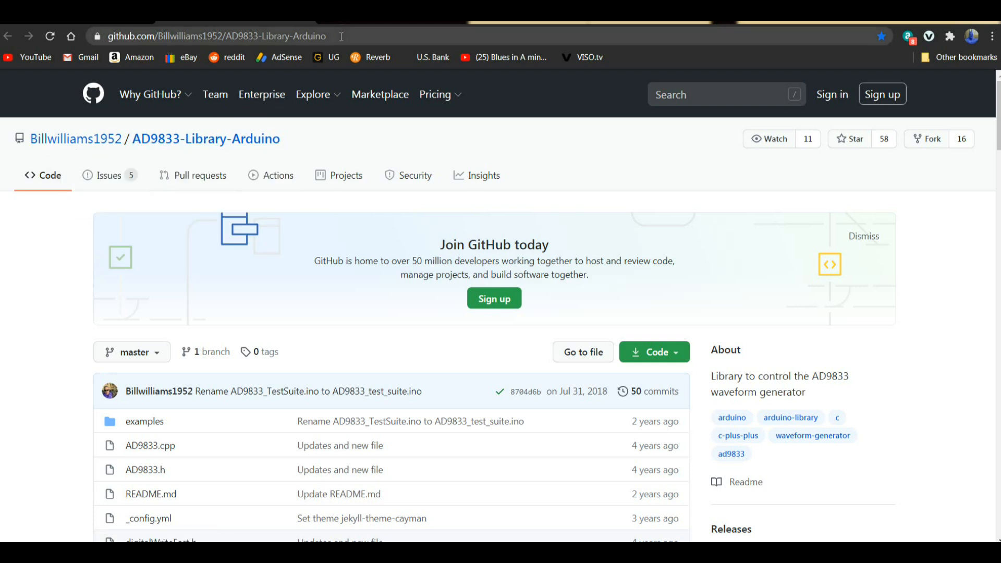
click(212, 36)
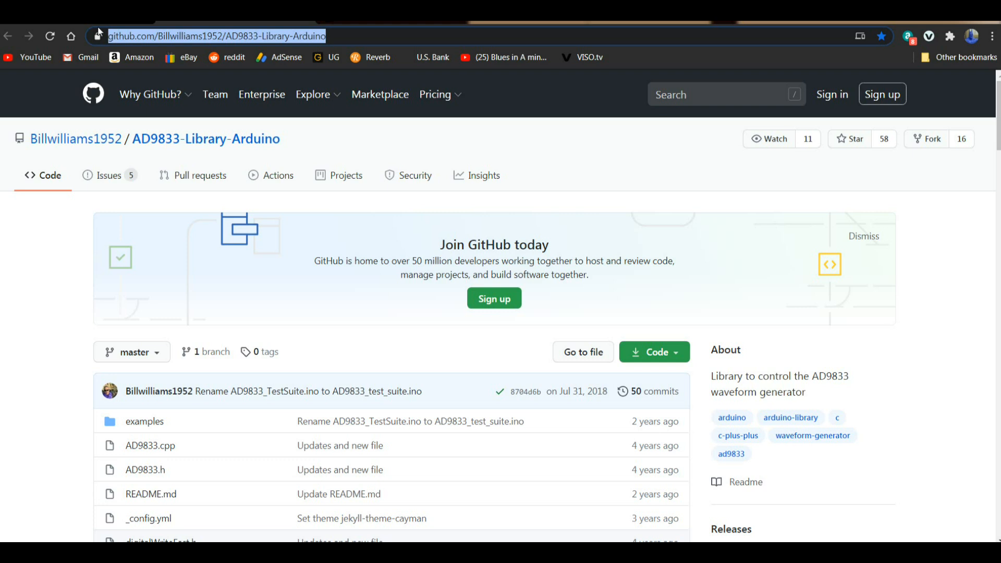
mouse_move(72, 323)
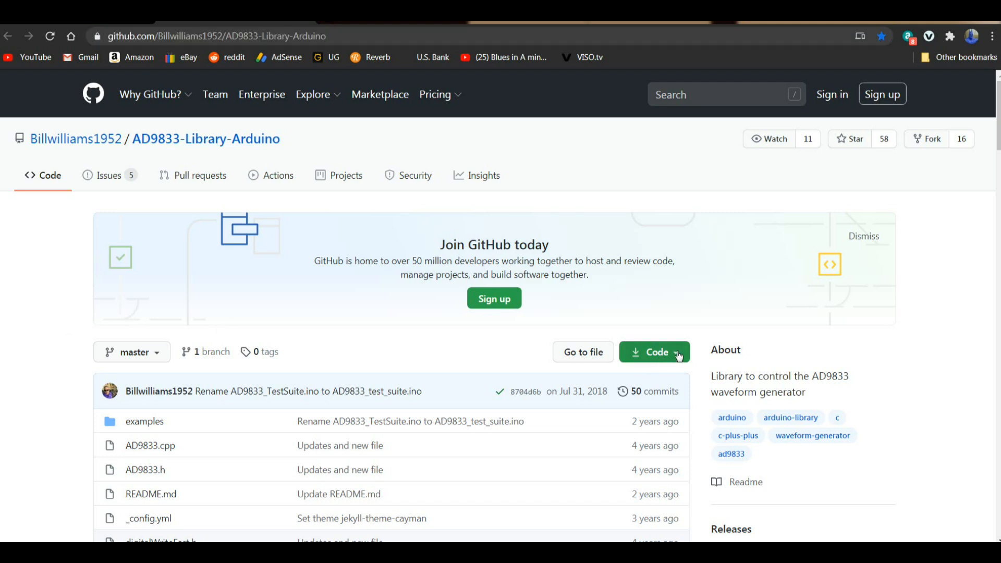
click(654, 352)
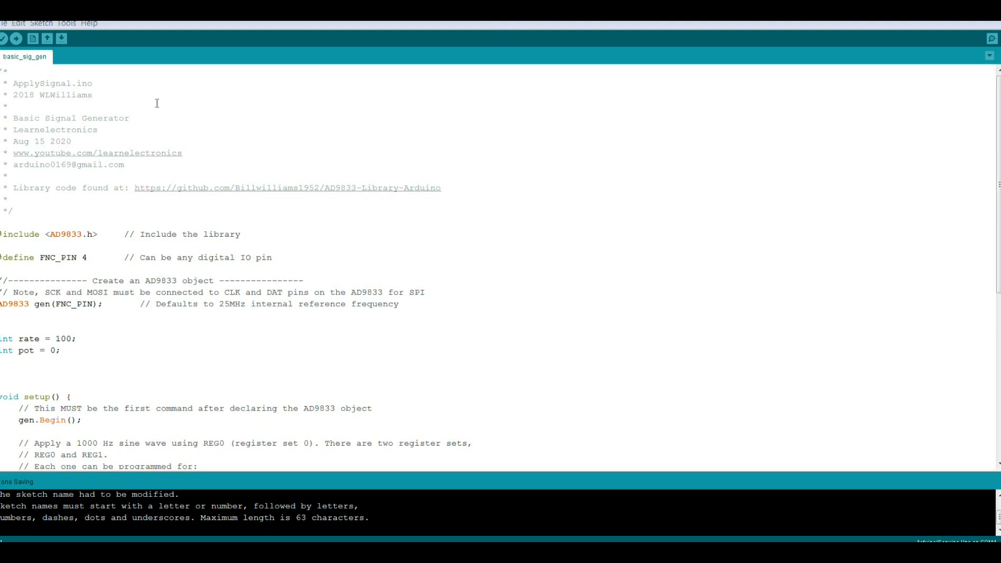
double_click(48, 83)
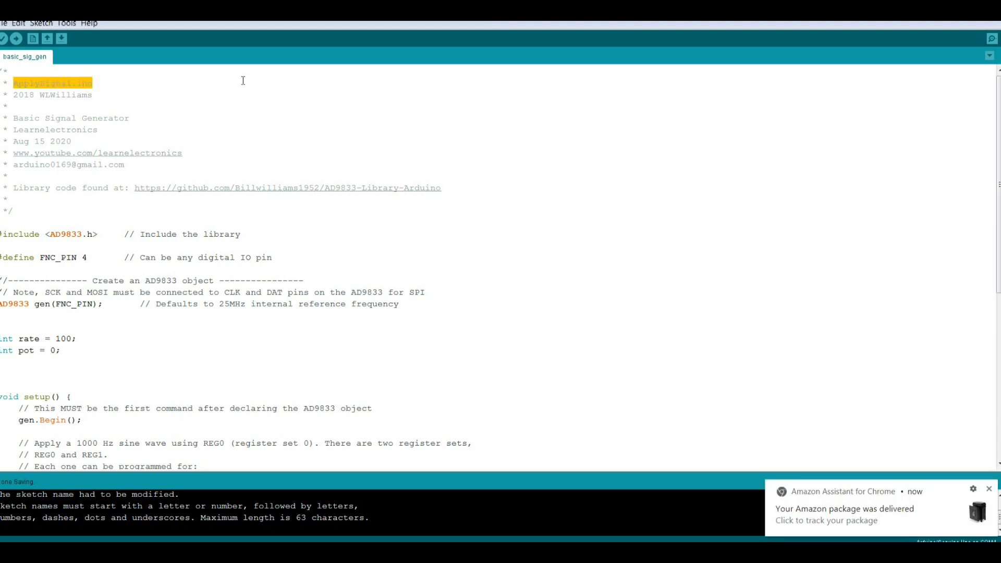
click(99, 234)
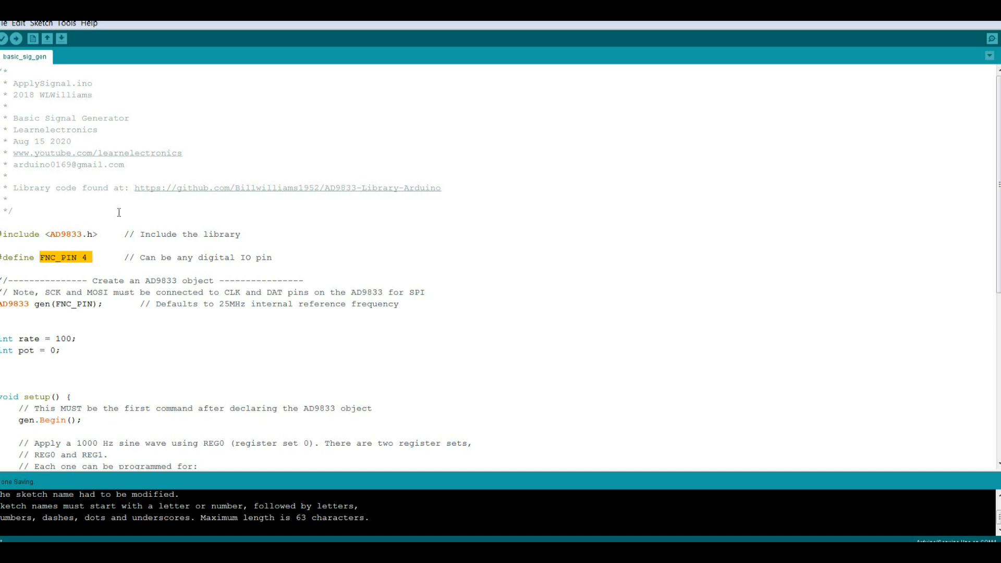
scroll(down, 3)
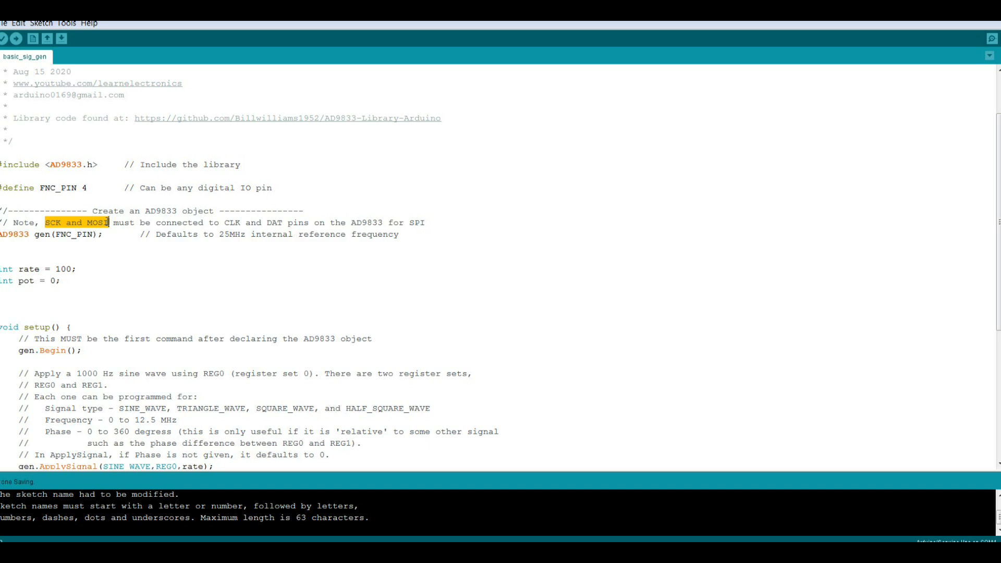
click(112, 257)
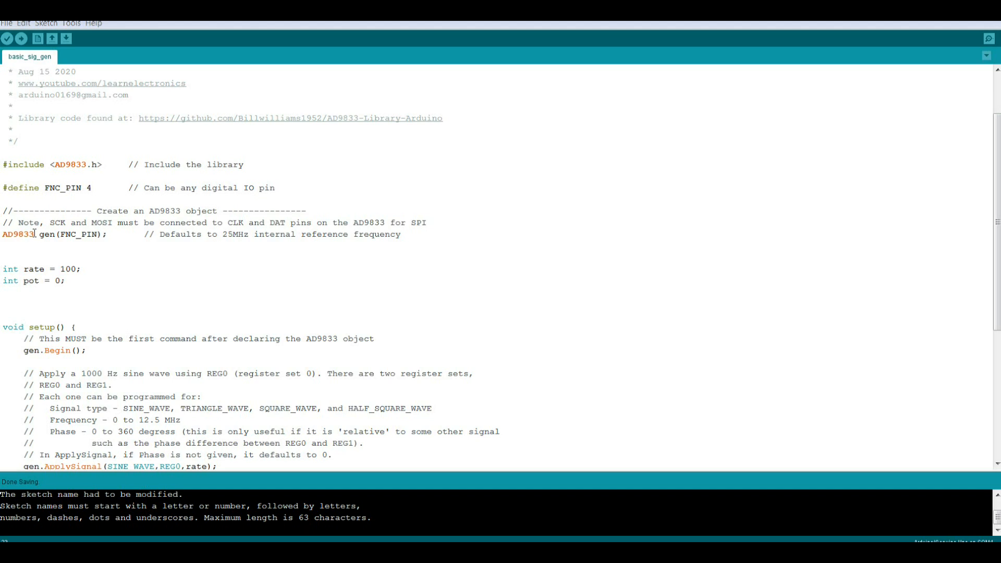
double_click(19, 234)
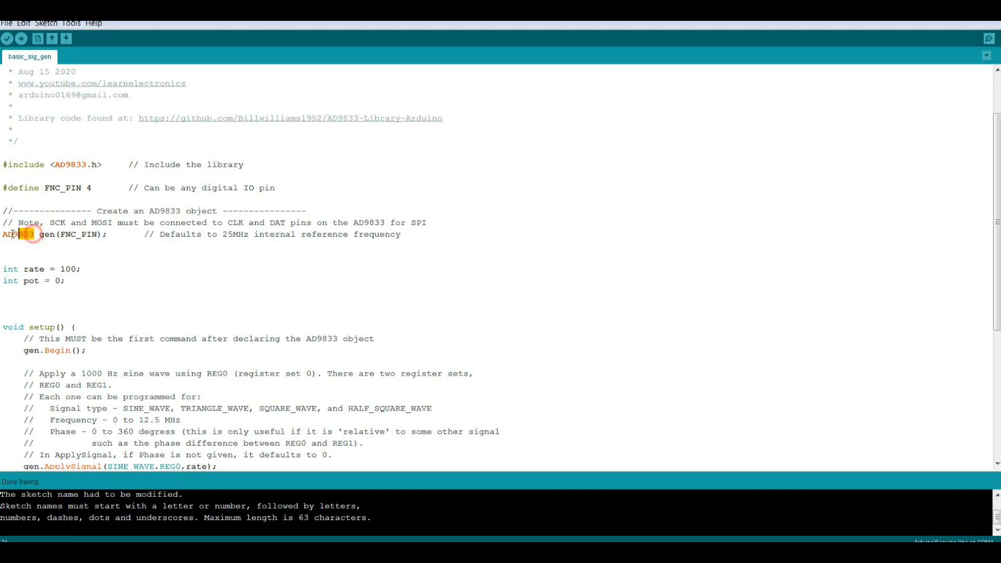
double_click(15, 235)
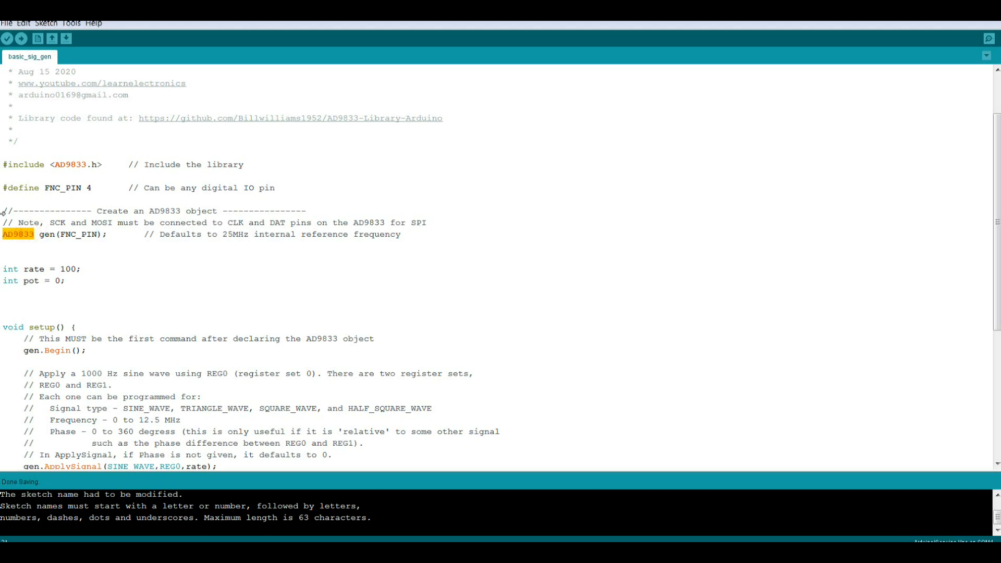
click(151, 248)
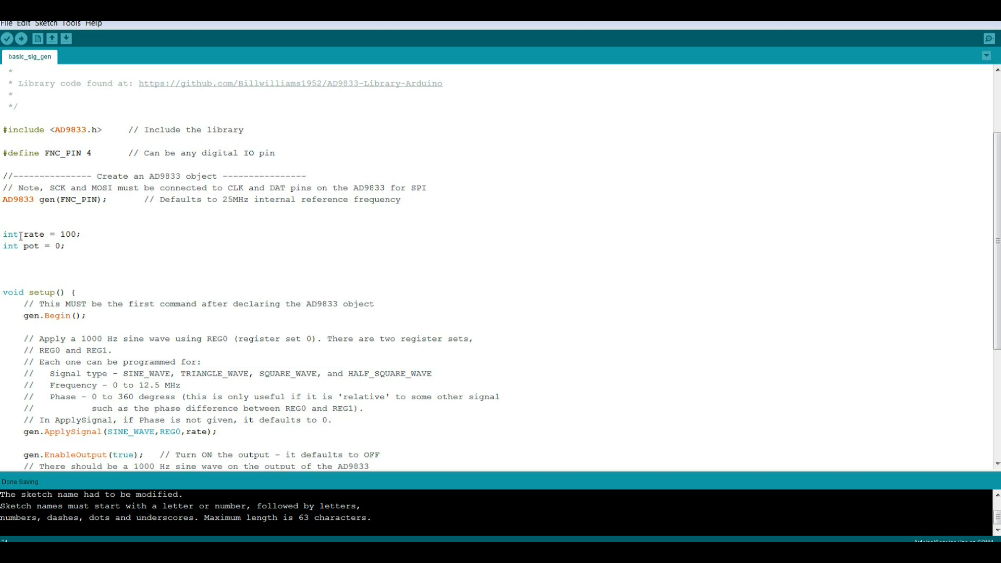
double_click(31, 234)
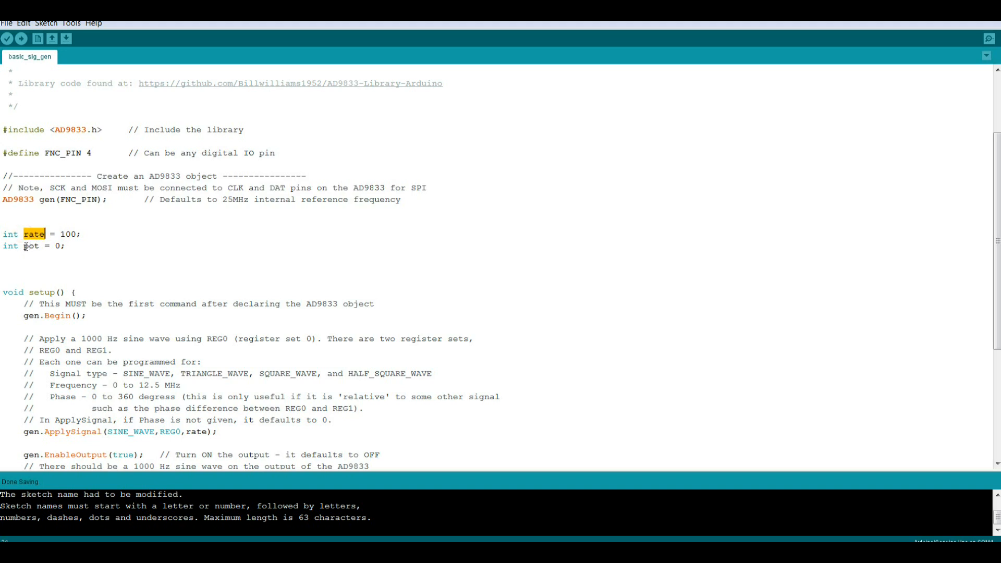
double_click(26, 245)
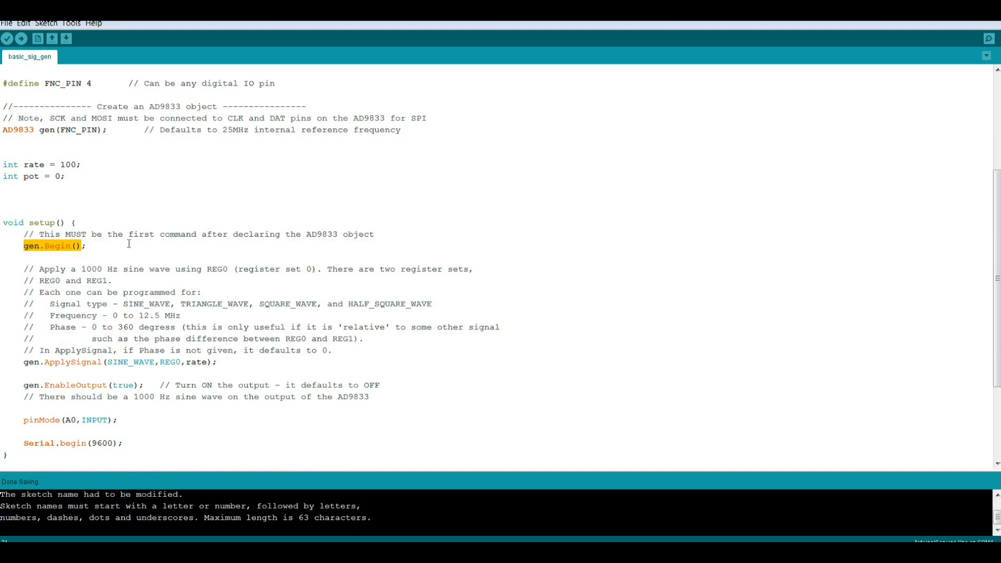
scroll(down, 3)
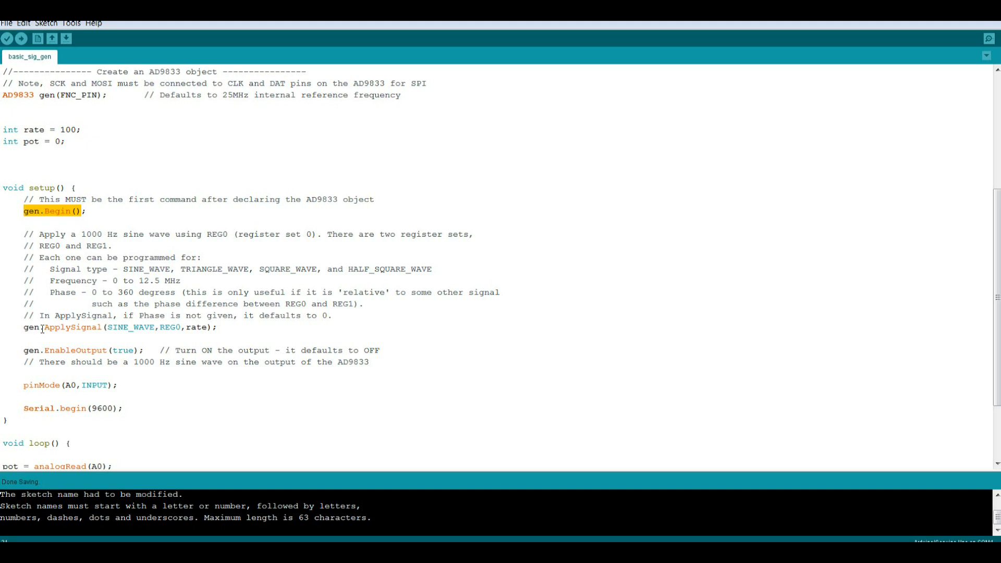
double_click(30, 327)
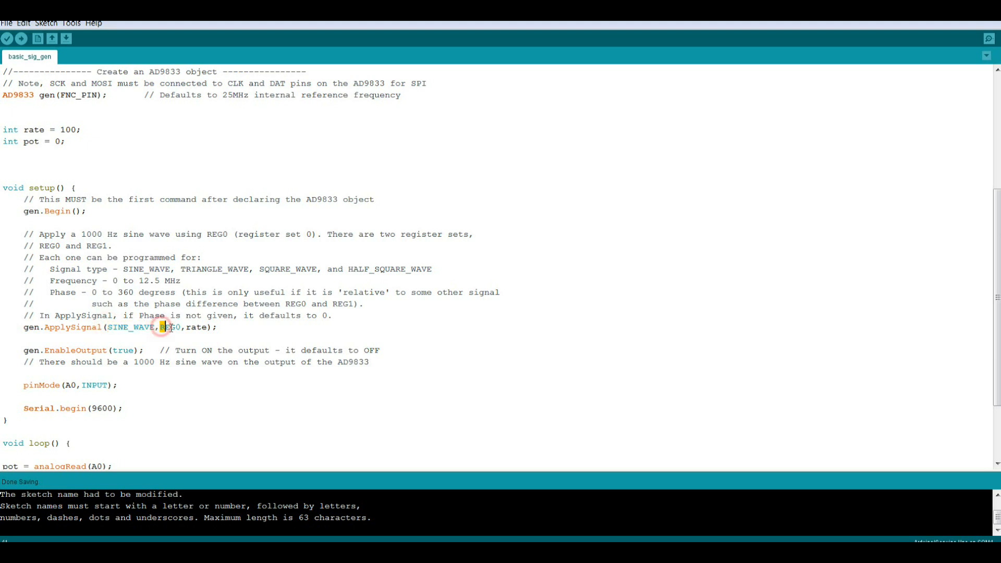
double_click(195, 326)
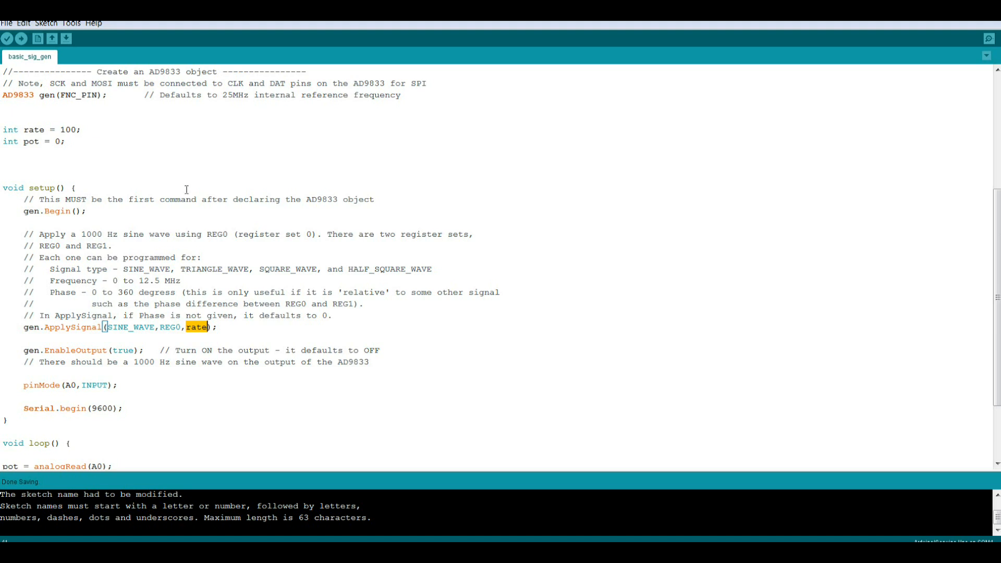
scroll(down, 3)
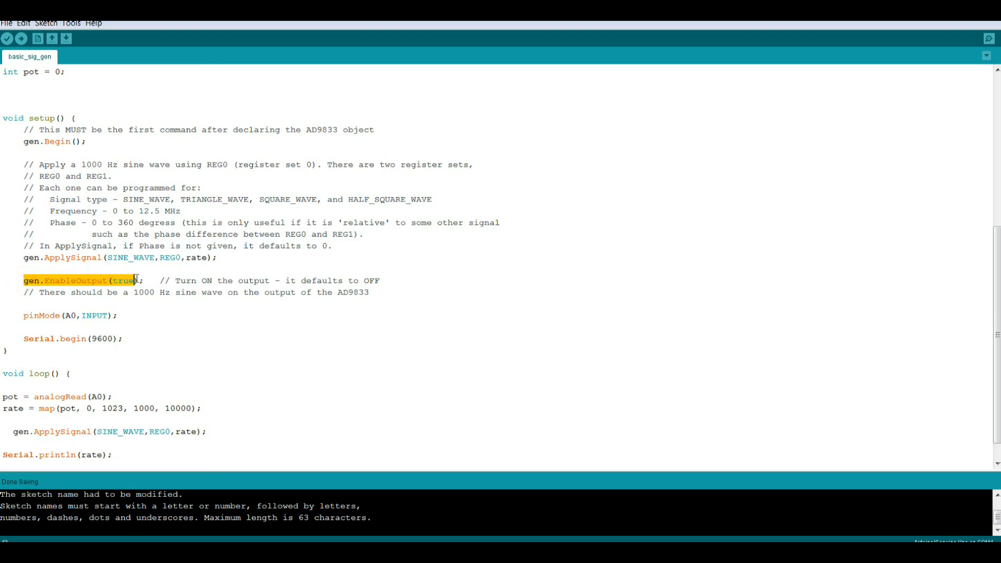
mouse_move(59, 315)
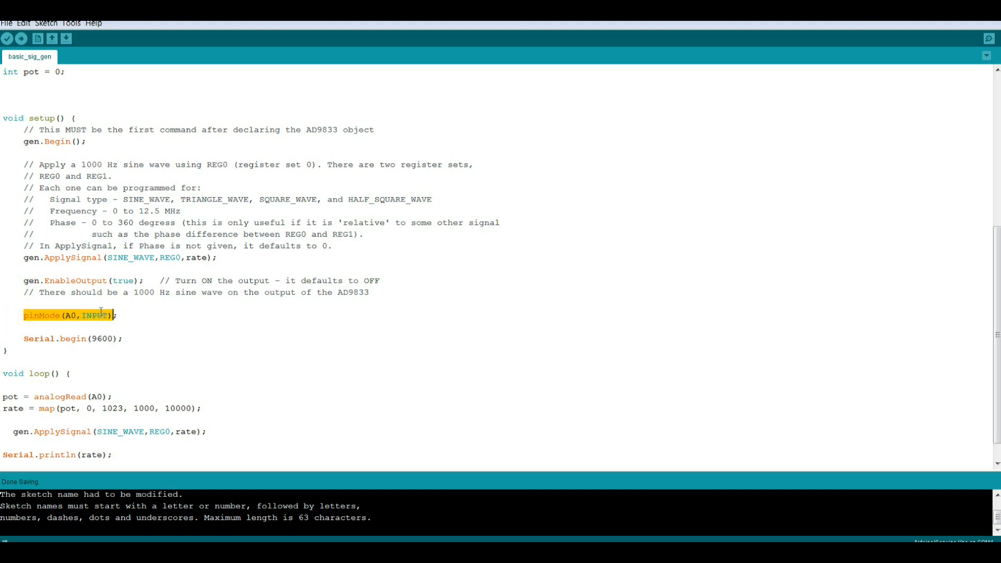
double_click(35, 338)
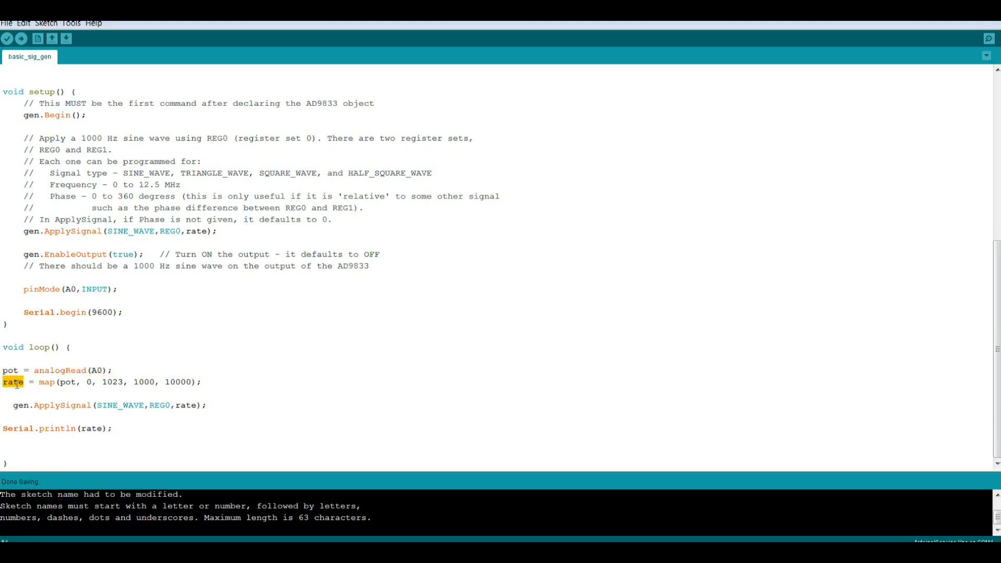
click(55, 381)
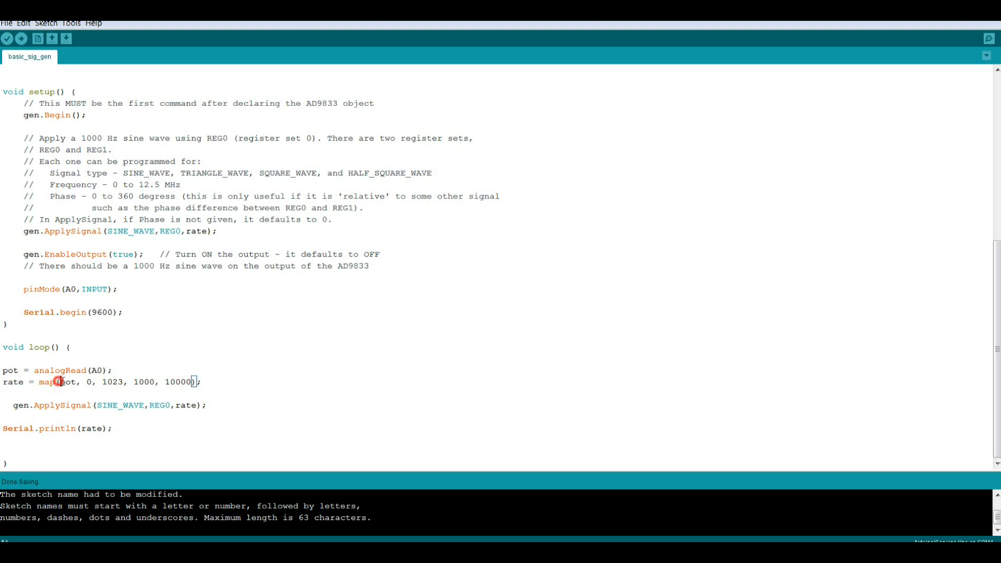
double_click(84, 381)
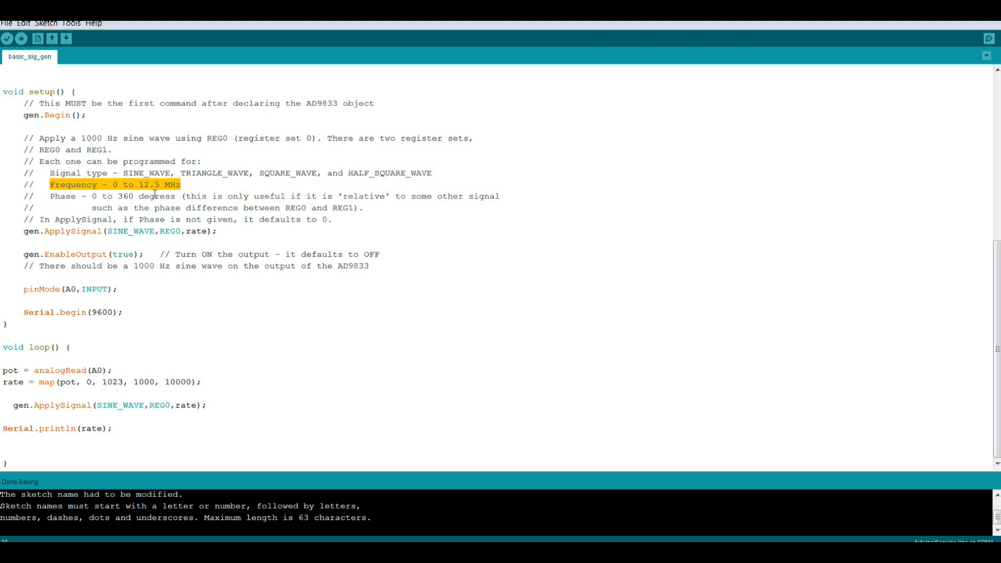
mouse_move(294, 290)
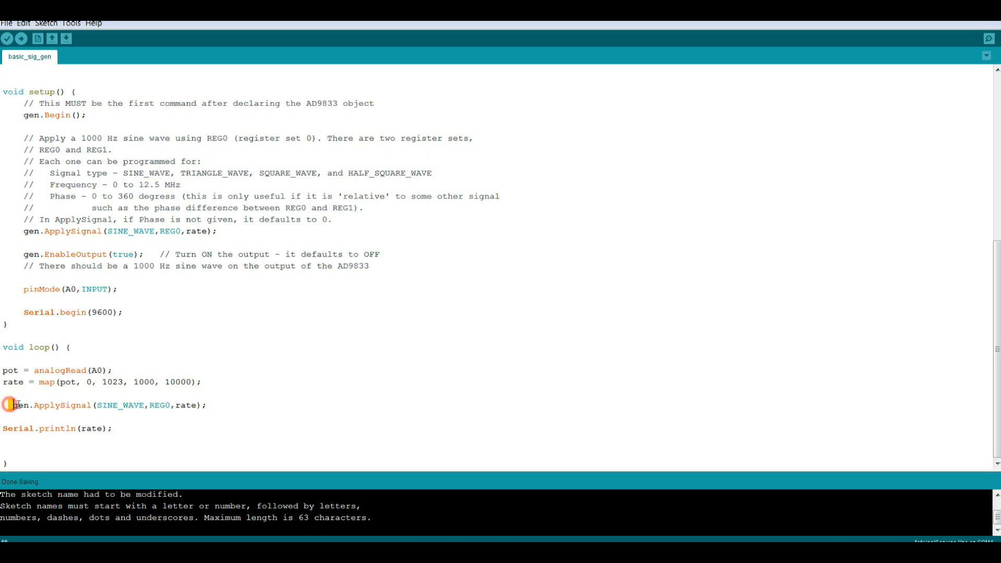
drag(12, 405, 145, 404)
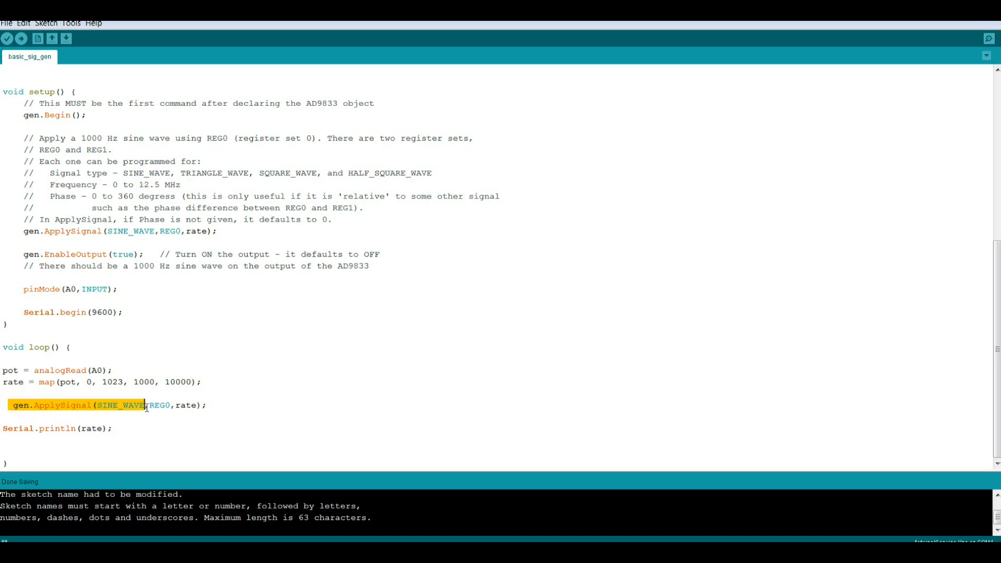
double_click(157, 405)
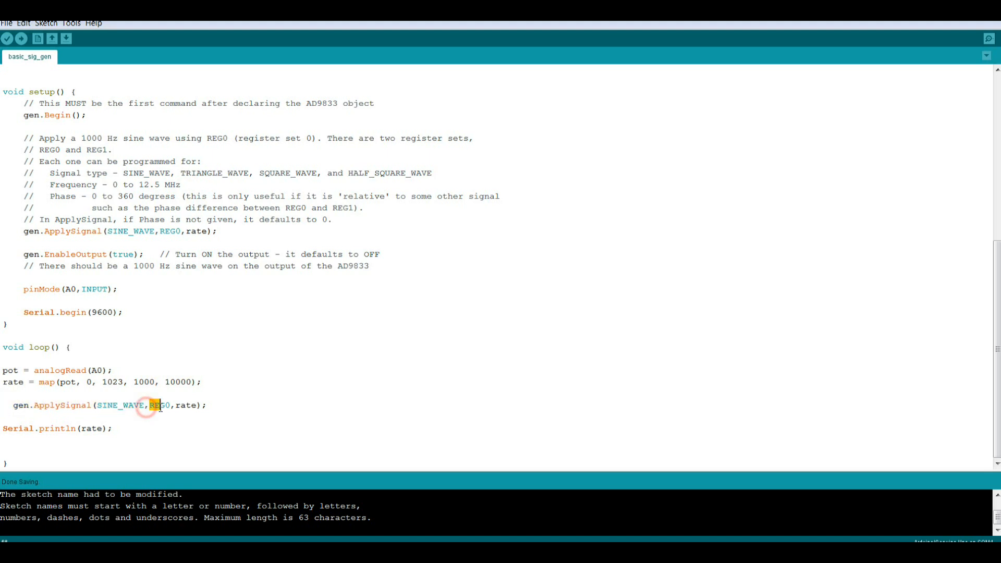
double_click(187, 405)
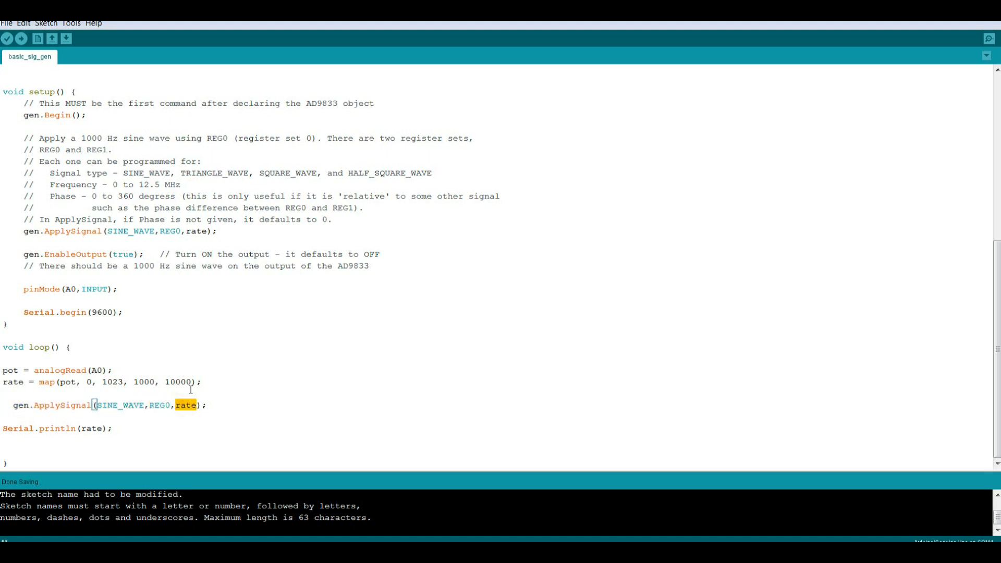
mouse_move(196, 366)
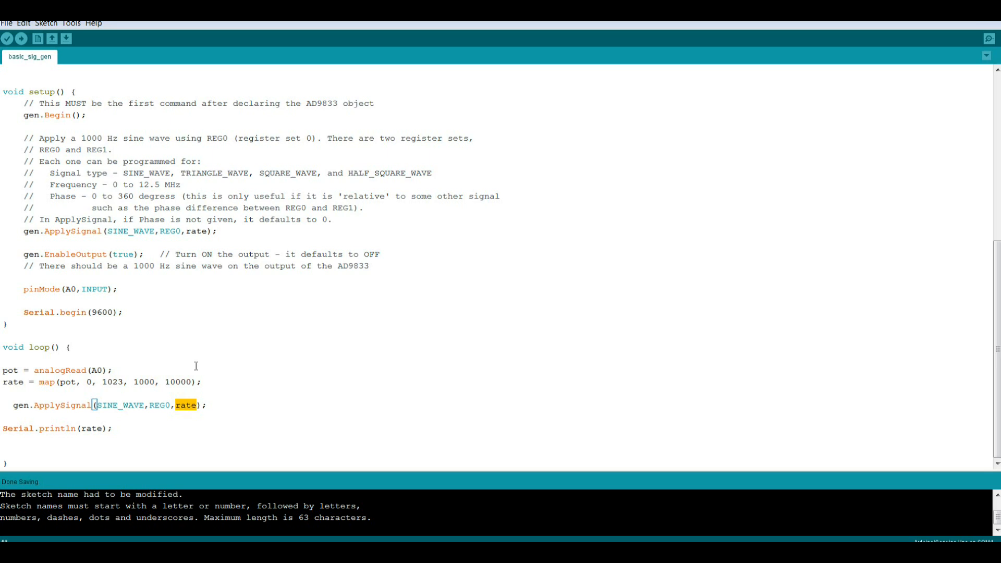
mouse_move(192, 366)
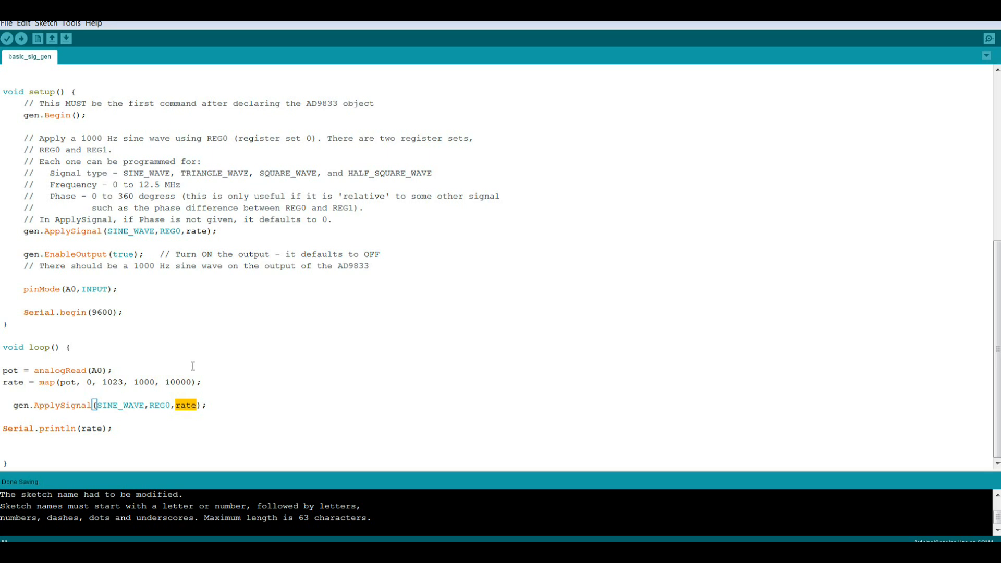
mouse_move(395, 197)
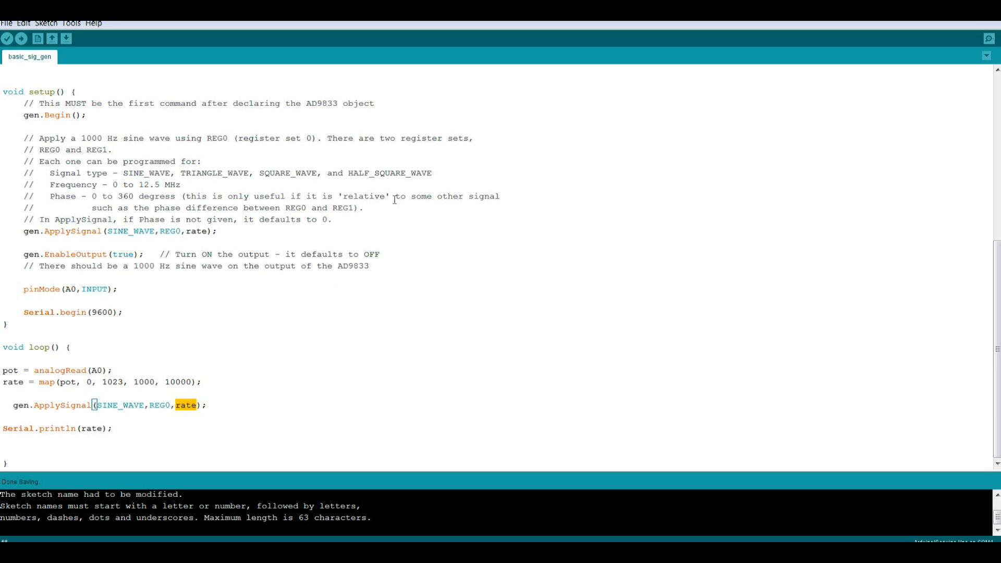